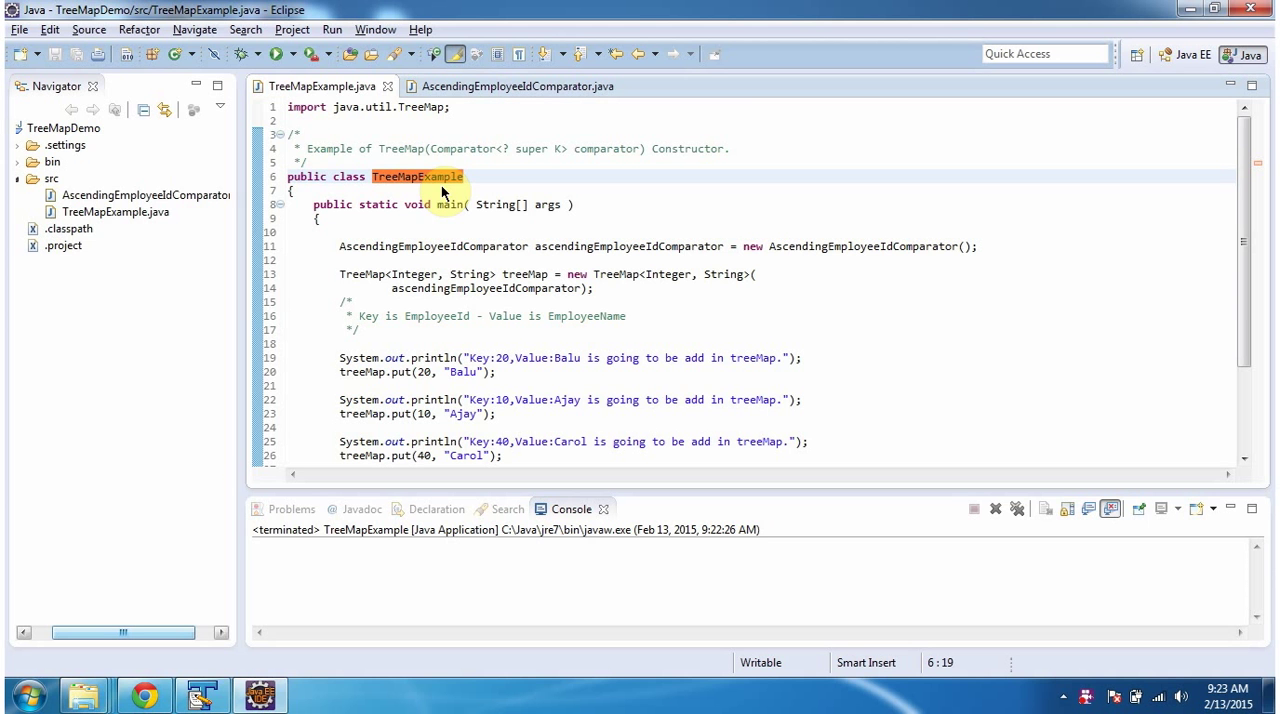
{"action": "mouse_move", "coordinate": [276, 54]}
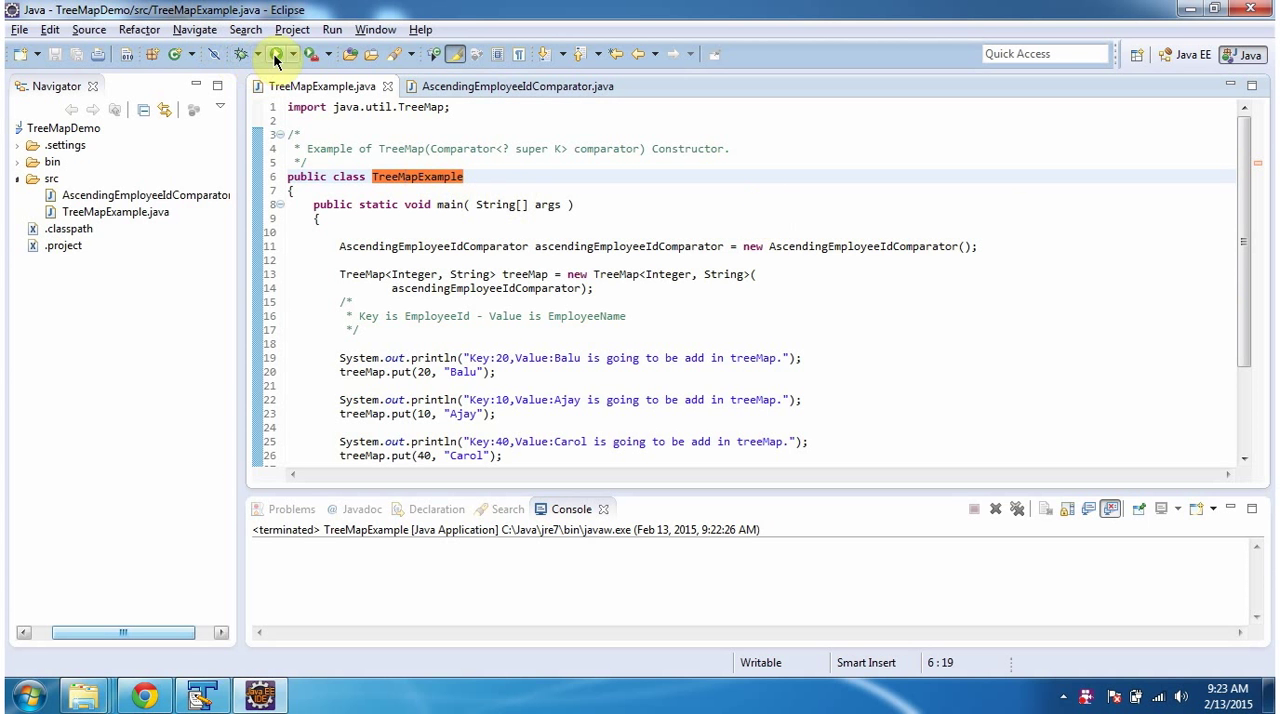
- Run TreeMapExample so the console prints each added entry and comparator call
{"action": "left_click", "coordinate": [240, 54]}
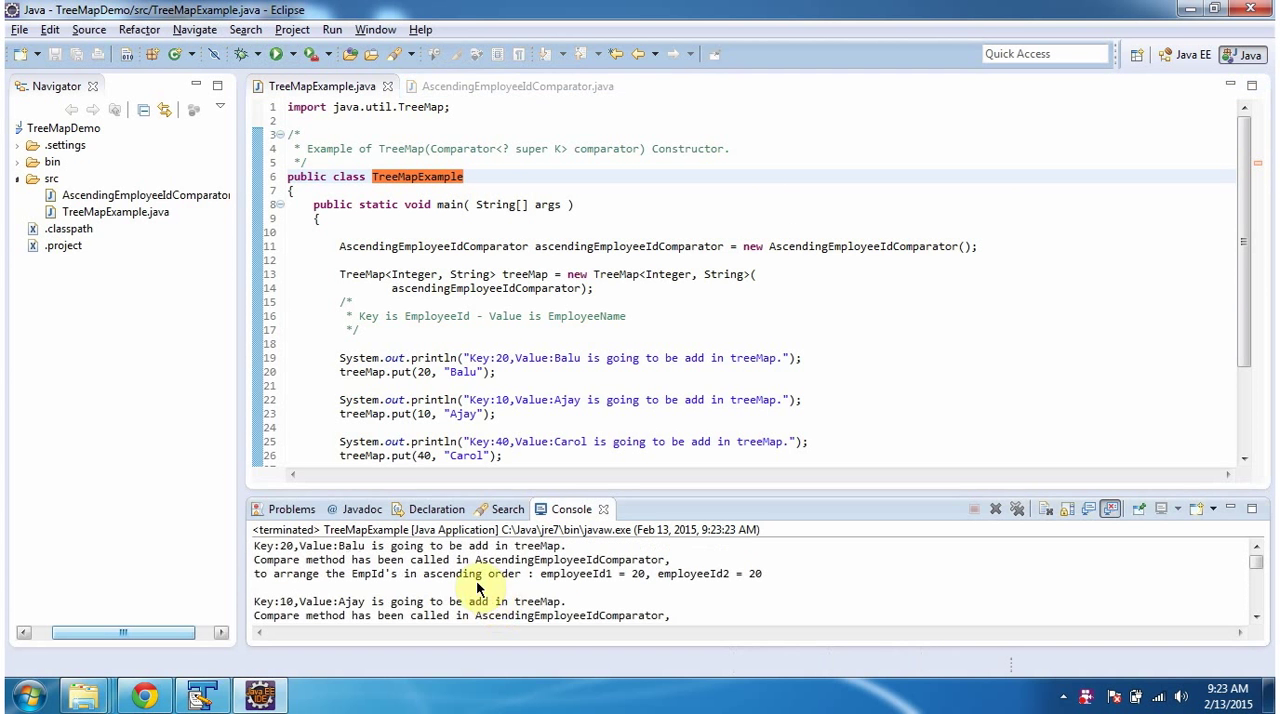
{"action": "mouse_move", "coordinate": [504, 578]}
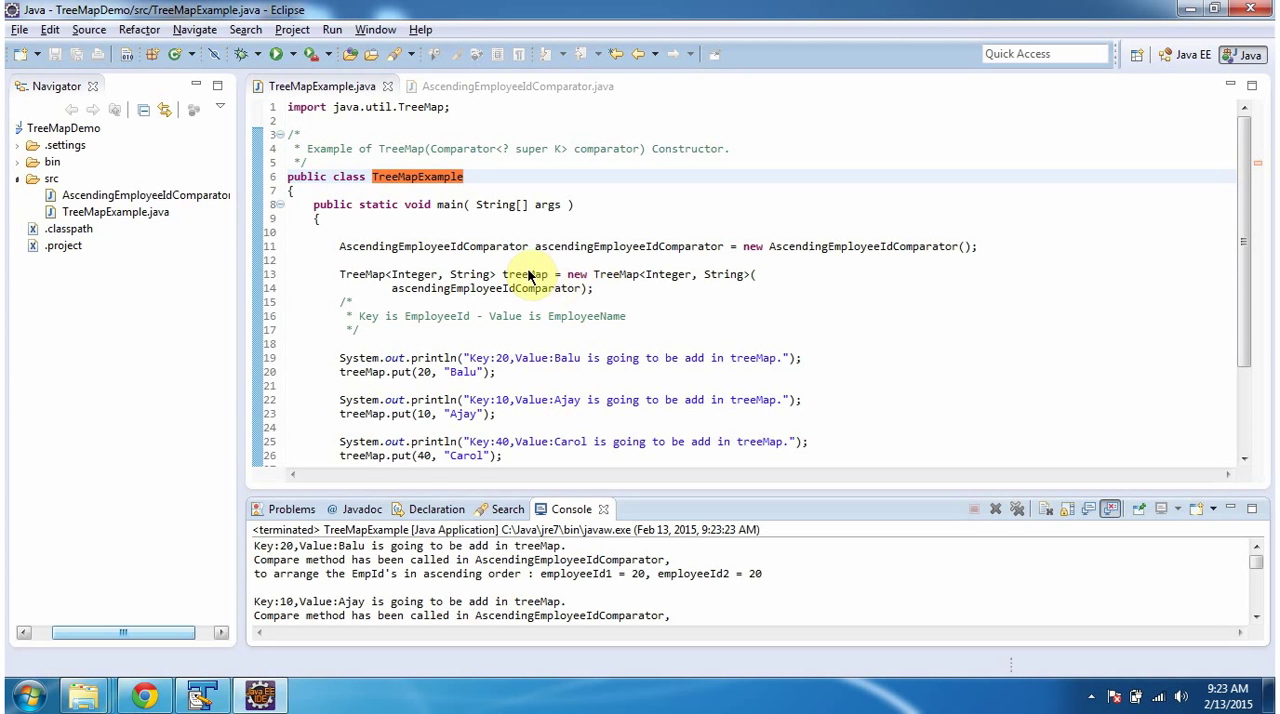
{"action": "left_click", "coordinate": [524, 274]}
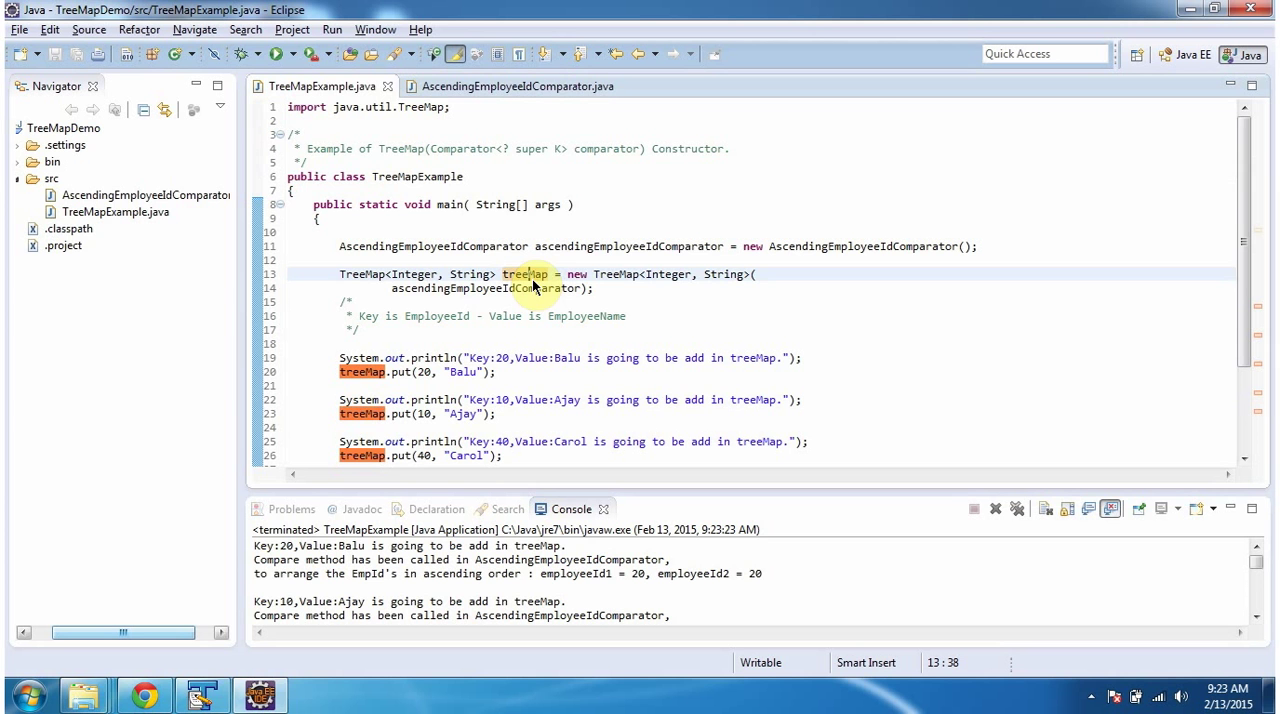
{"action": "left_click", "coordinate": [540, 288]}
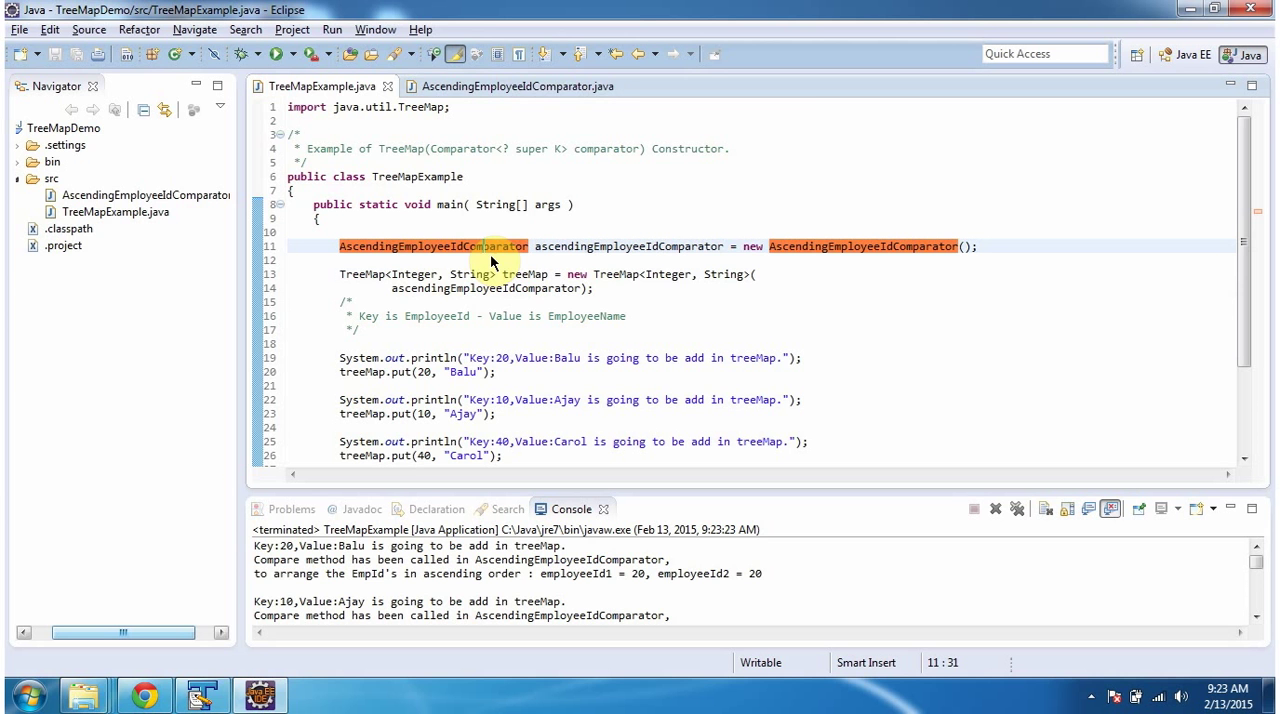
{"action": "mouse_move", "coordinate": [516, 86]}
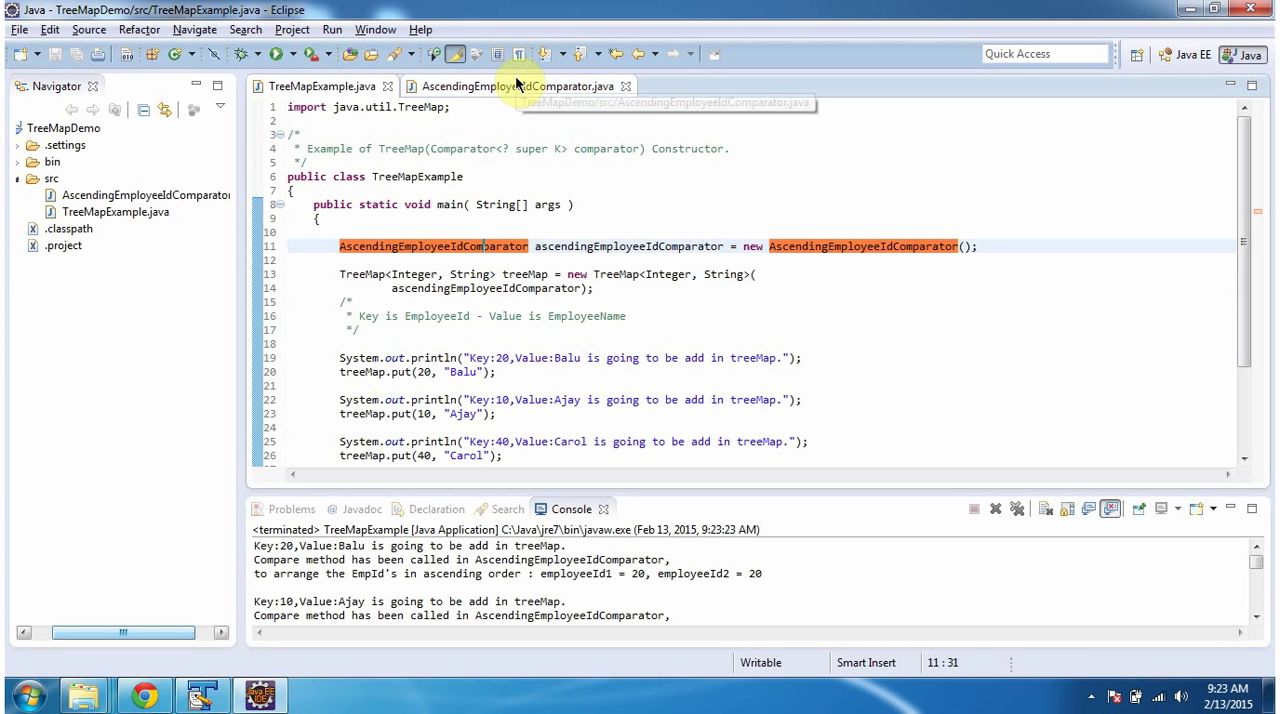
- Show the AscendingEmployeeIdComparator source with its compare method in view
{"action": "left_click", "coordinate": [510, 86]}
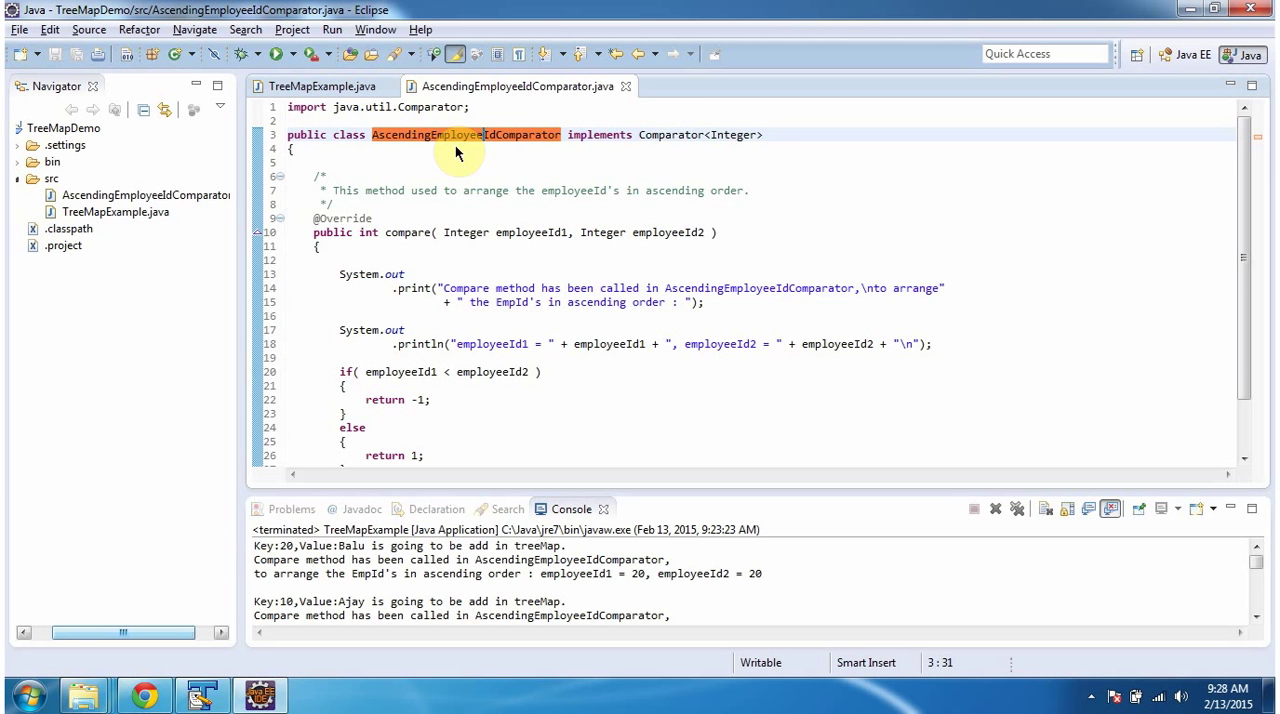
{"action": "mouse_move", "coordinate": [592, 258]}
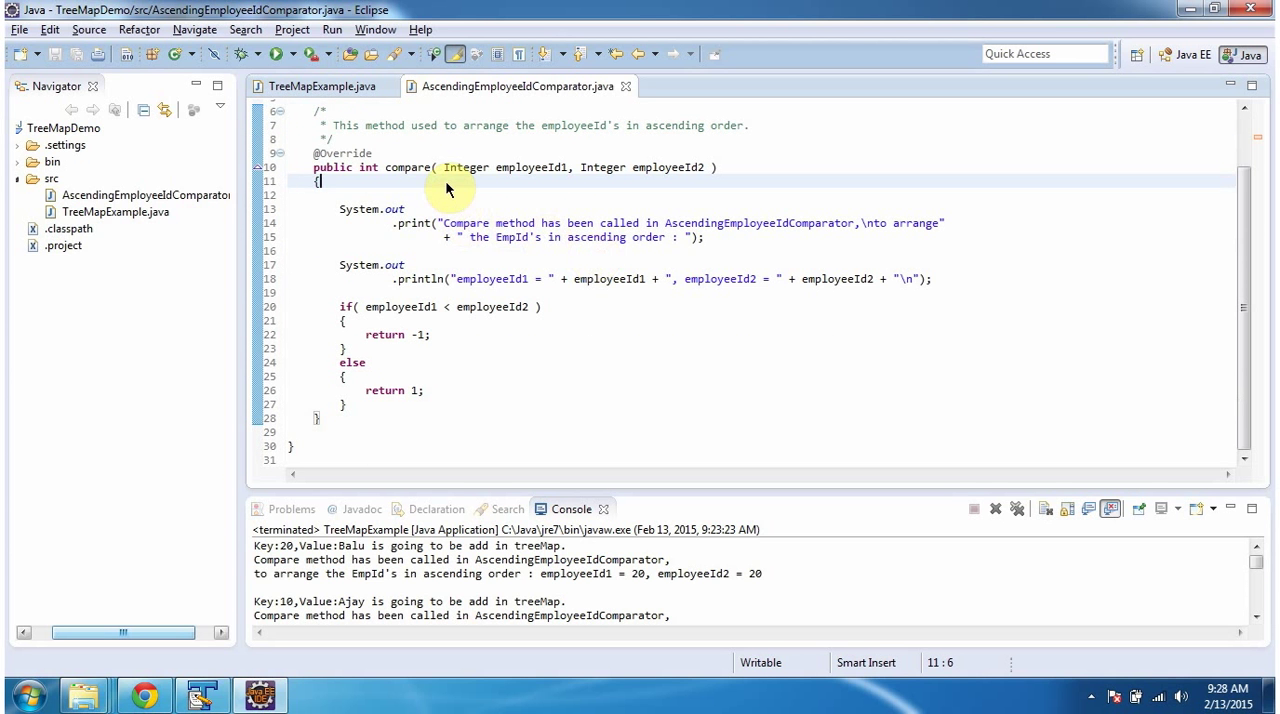
{"action": "mouse_move", "coordinate": [622, 230]}
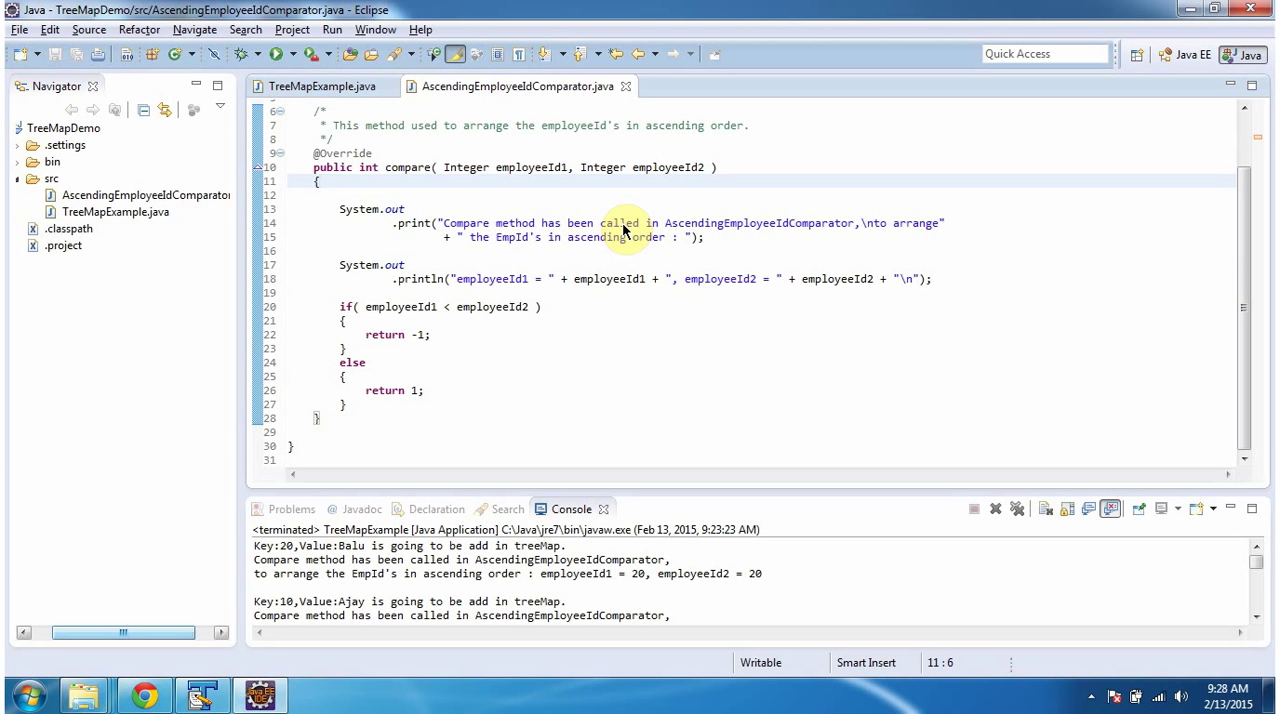
{"action": "mouse_move", "coordinate": [548, 190]}
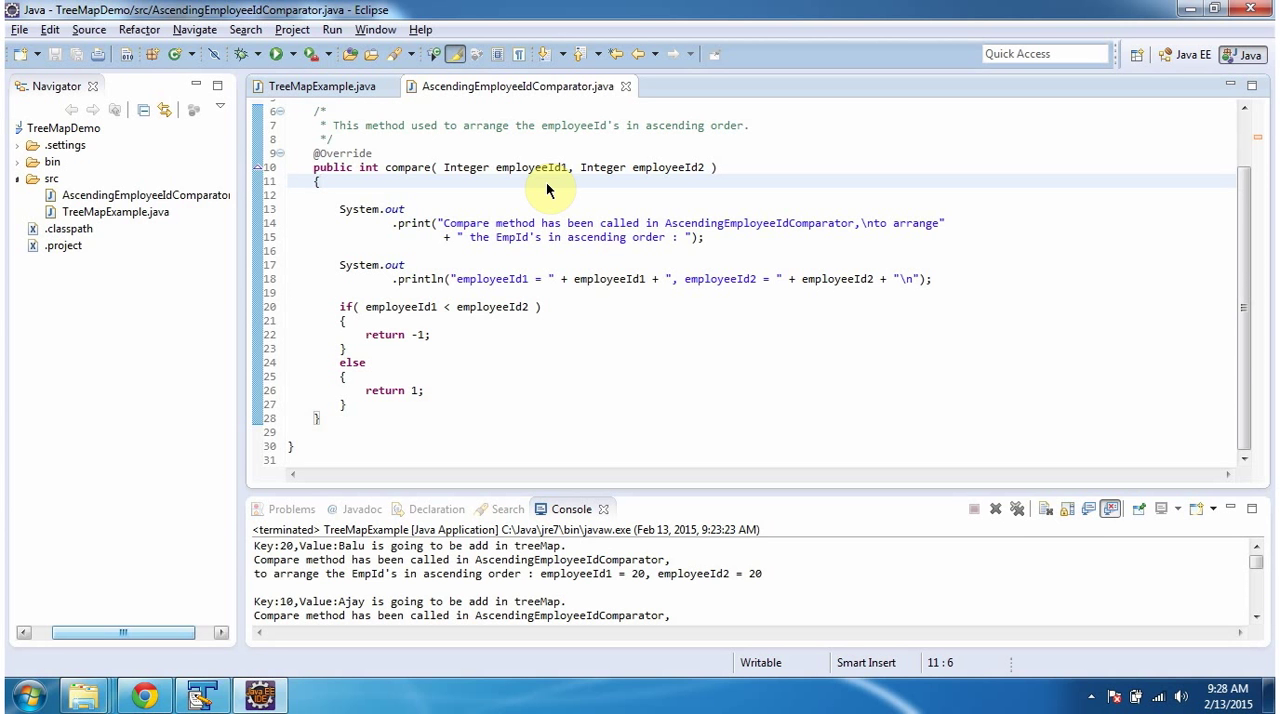
- Show TreeMapExample's treeMap.put calls for the four employees and the final println
{"action": "left_click", "coordinate": [320, 86]}
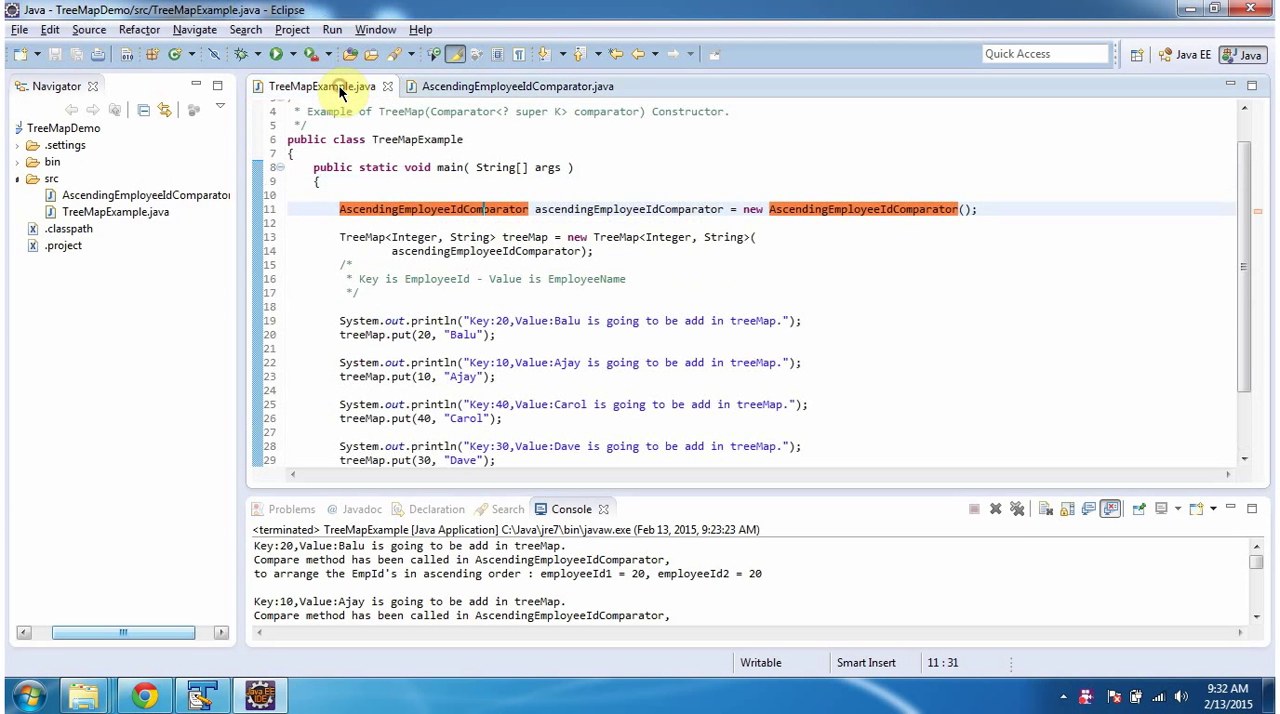
{"action": "mouse_move", "coordinate": [468, 316]}
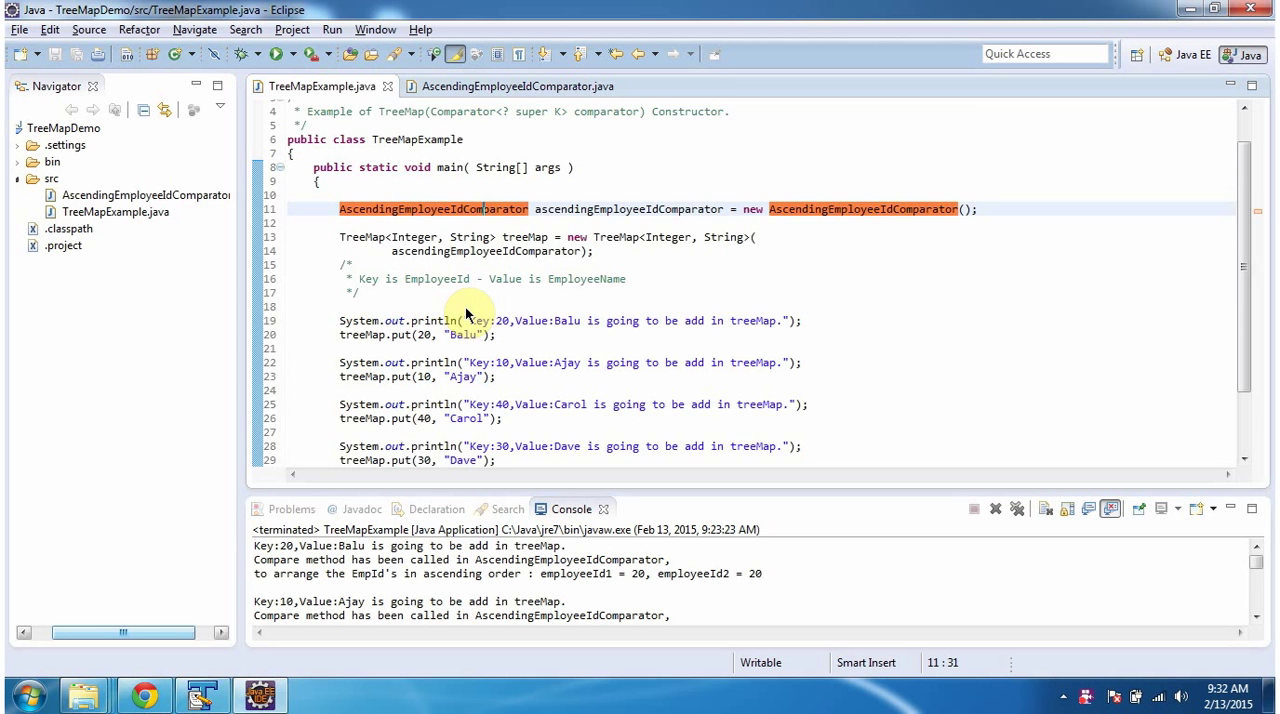
{"action": "scroll", "scroll_direction": "down", "scroll_amount": 3}
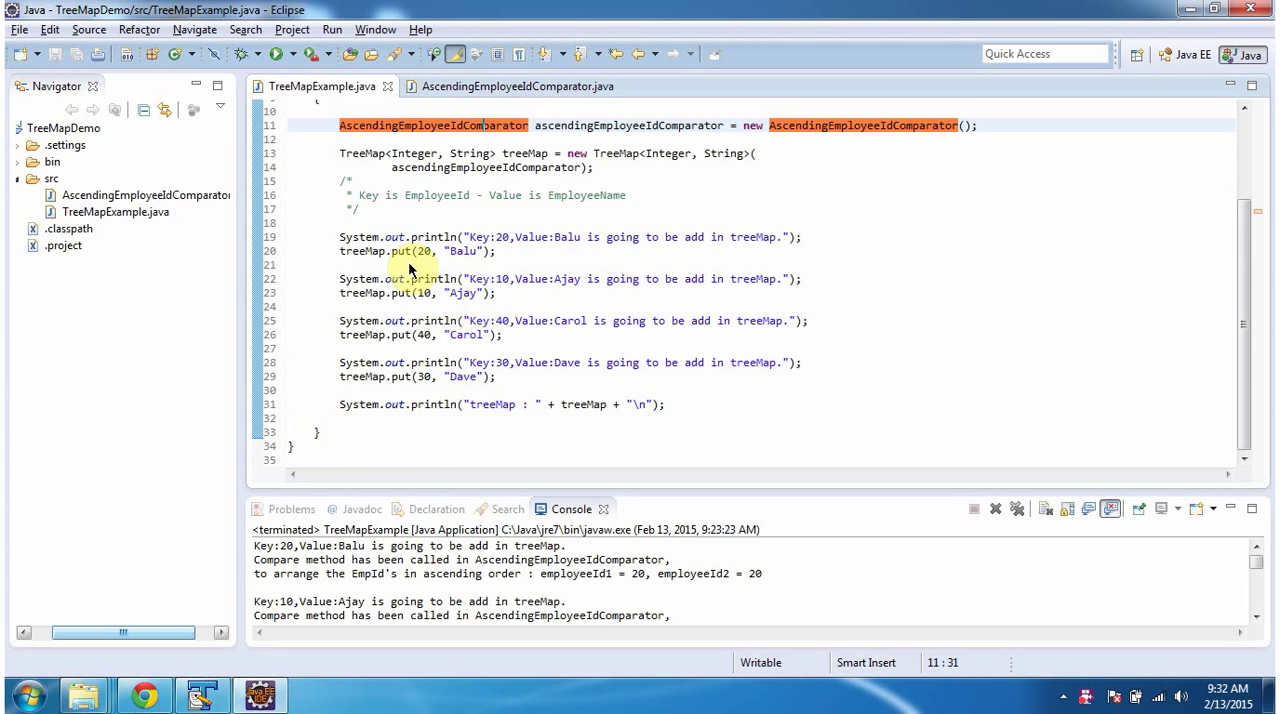
{"action": "mouse_move", "coordinate": [432, 392]}
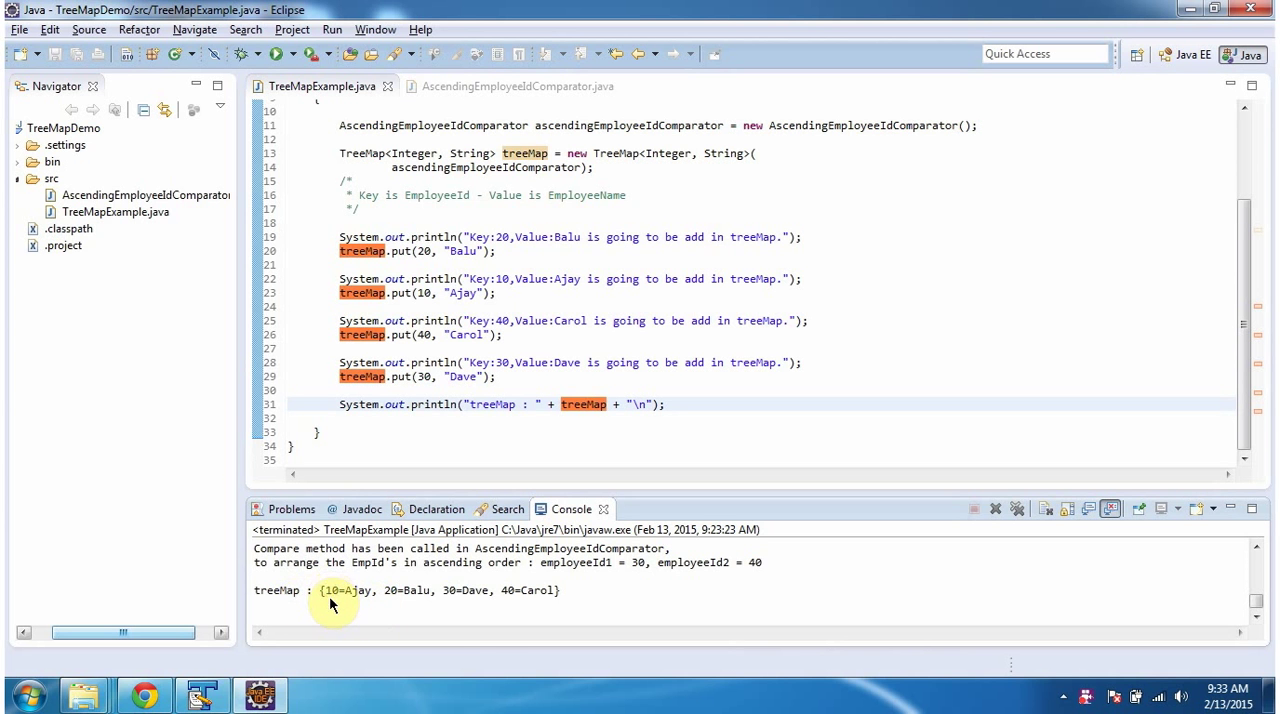
{"action": "mouse_move", "coordinate": [404, 612]}
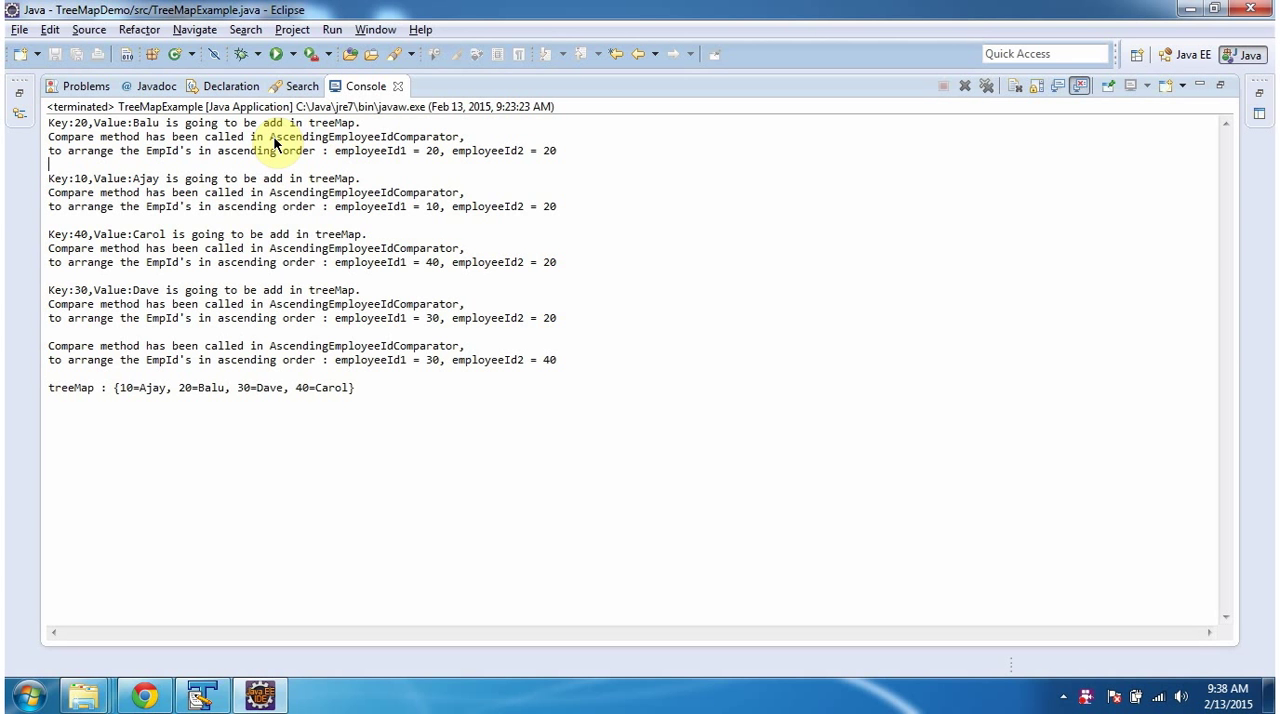
{"action": "mouse_move", "coordinate": [204, 218]}
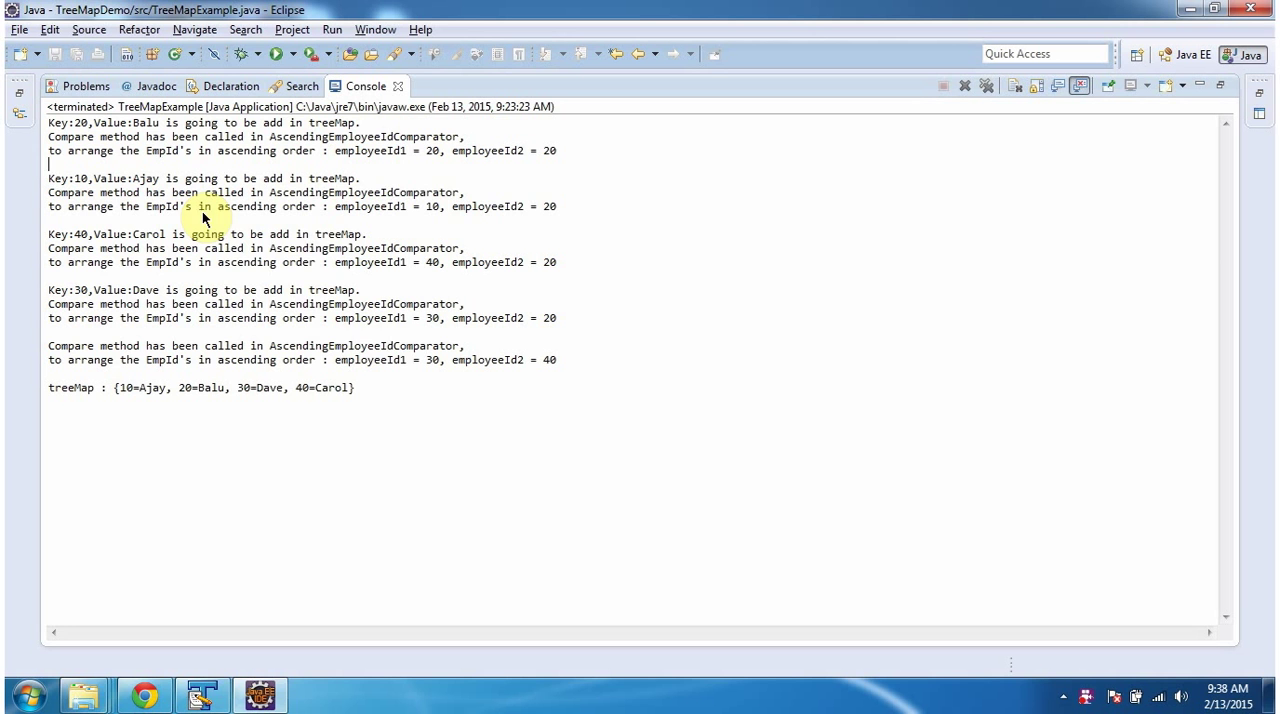